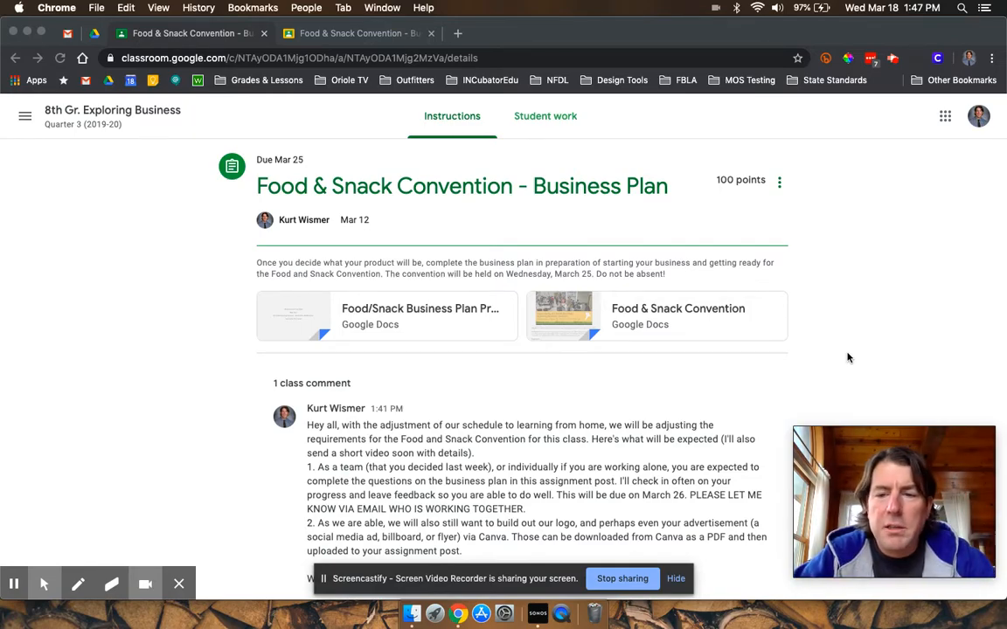
Show the Student work page for the Food & Snack Convention Business Plan assignment.
{"action": "scroll", "scroll_direction": "down", "scroll_amount": 3}
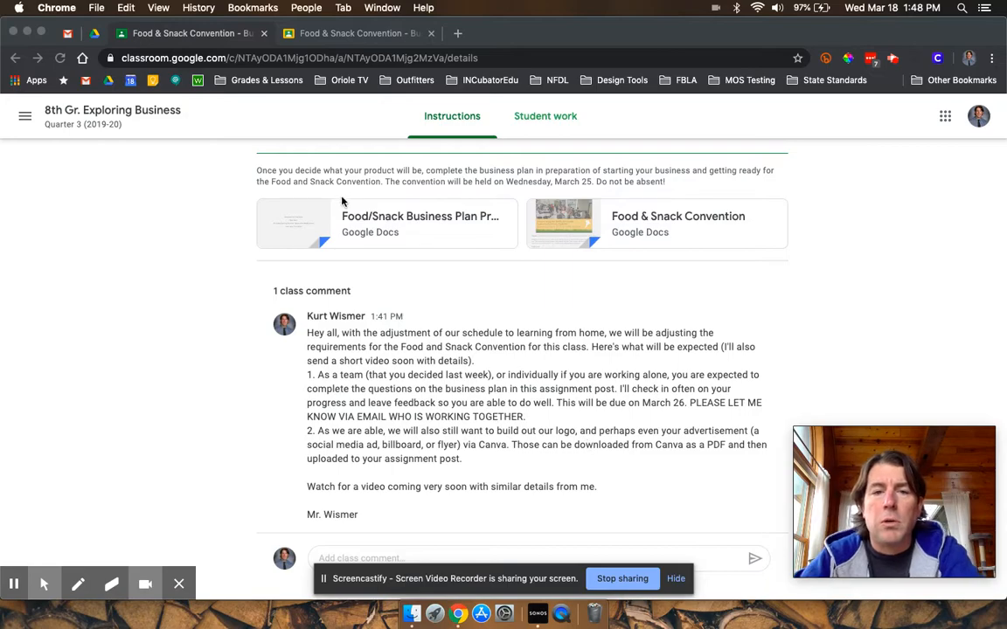
{"action": "scroll", "scroll_direction": "up", "scroll_amount": 3}
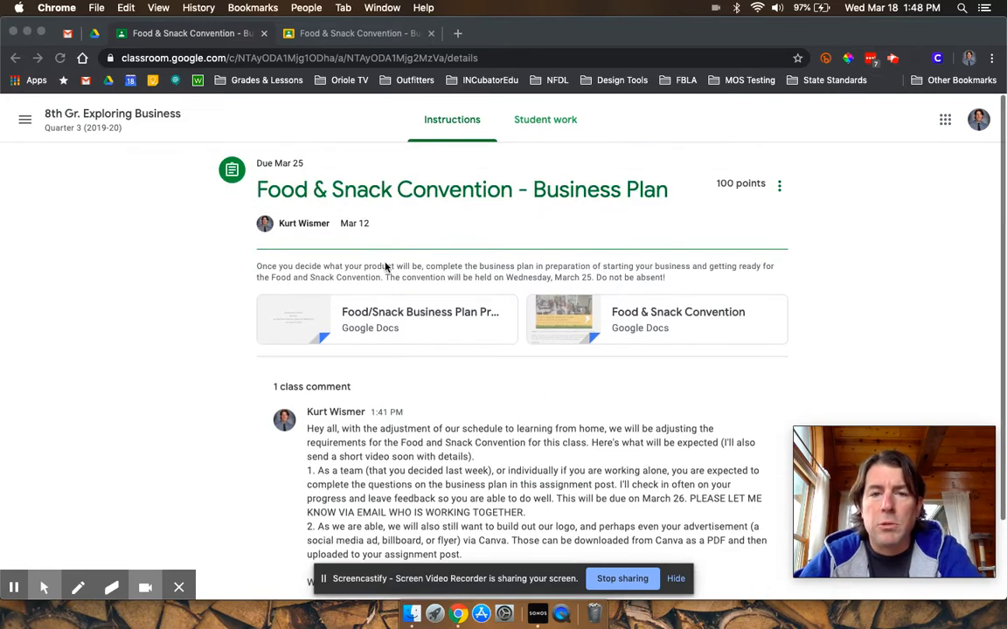
{"action": "scroll", "scroll_direction": "down", "scroll_amount": 3}
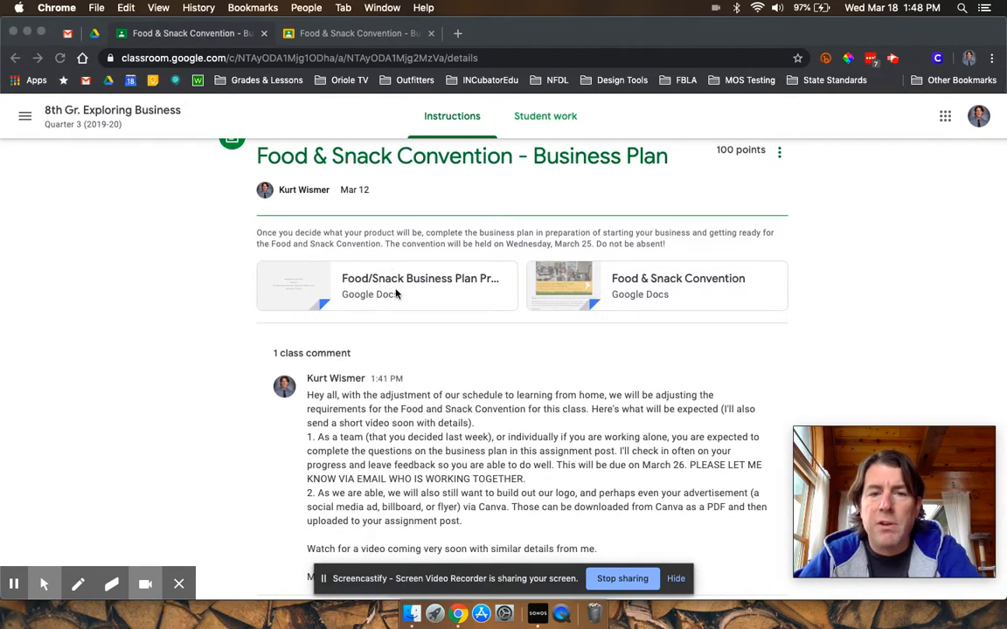
{"action": "mouse_move", "coordinate": [381, 273]}
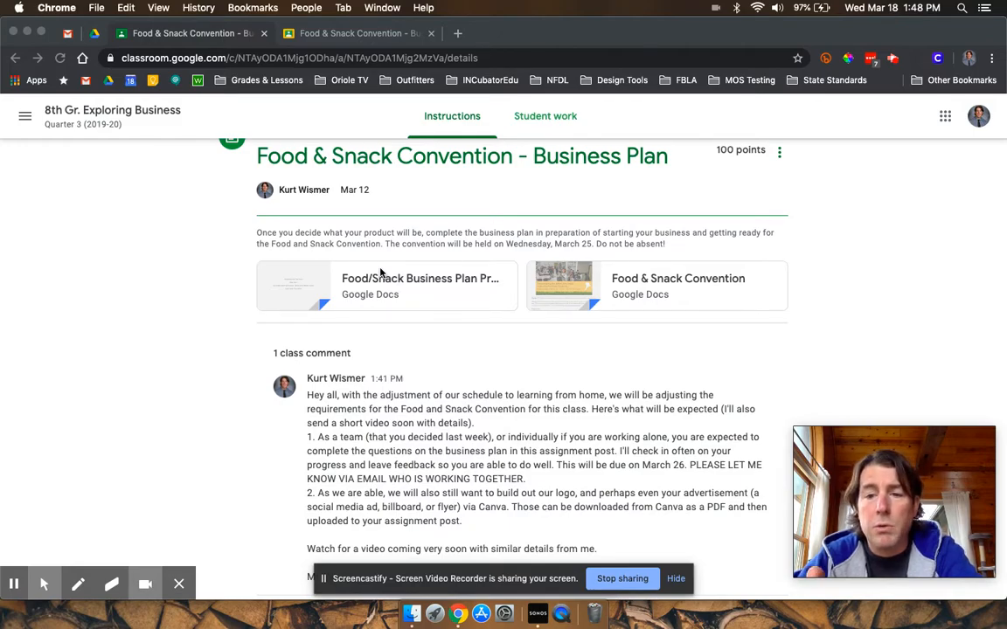
{"action": "mouse_move", "coordinate": [503, 461]}
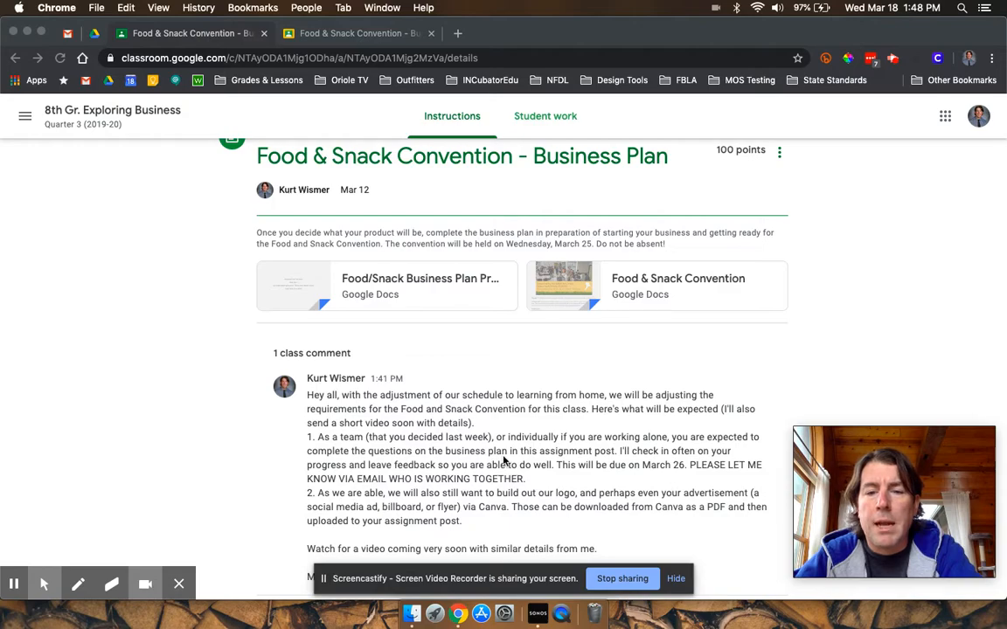
{"action": "mouse_move", "coordinate": [458, 293]}
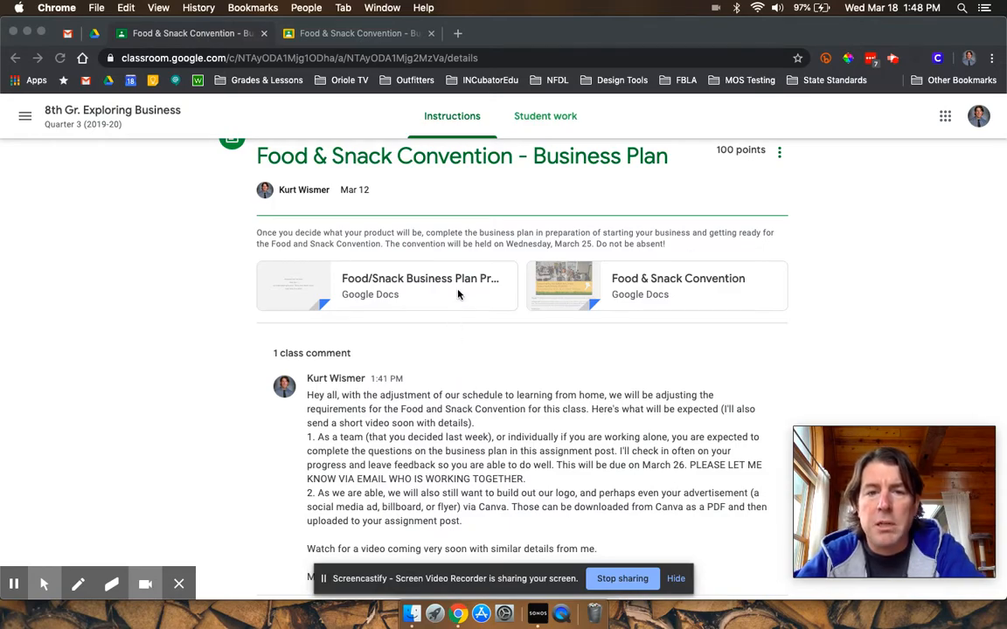
{"action": "mouse_move", "coordinate": [468, 313]}
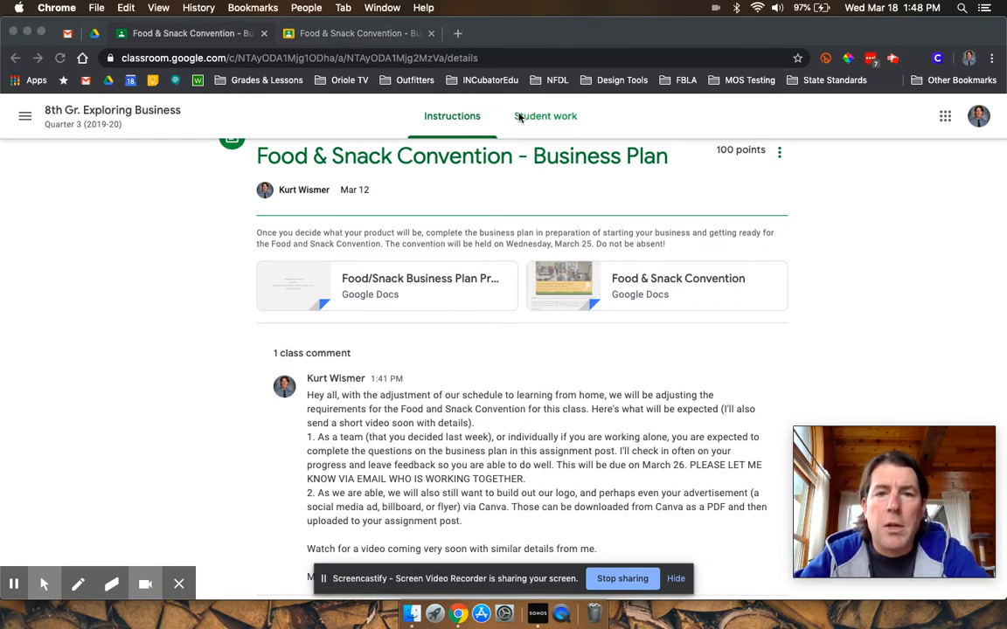
{"action": "left_click", "coordinate": [545, 115]}
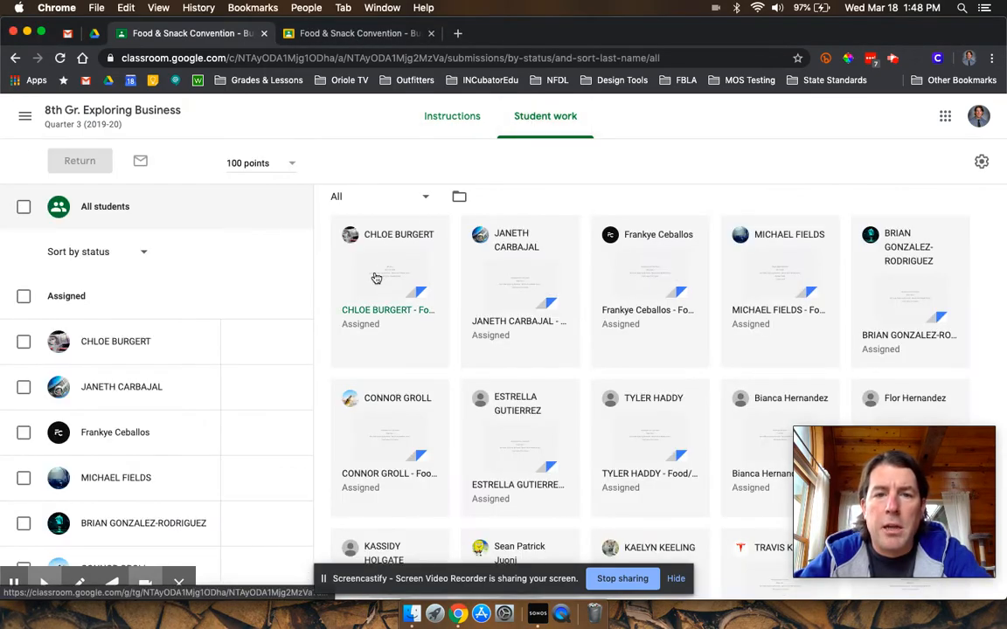
{"action": "mouse_move", "coordinate": [510, 294]}
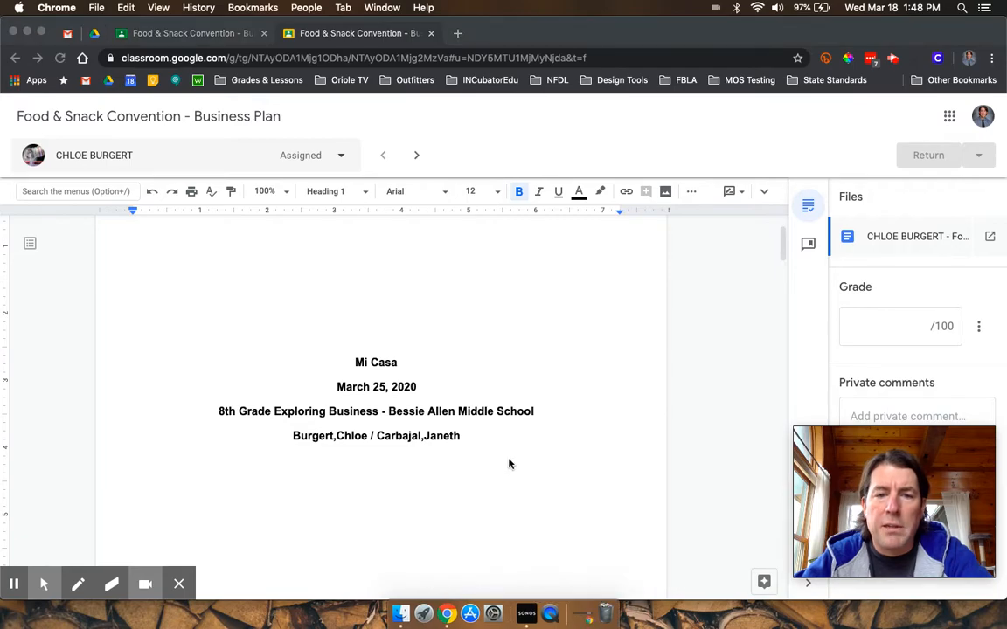
{"action": "mouse_move", "coordinate": [360, 367]}
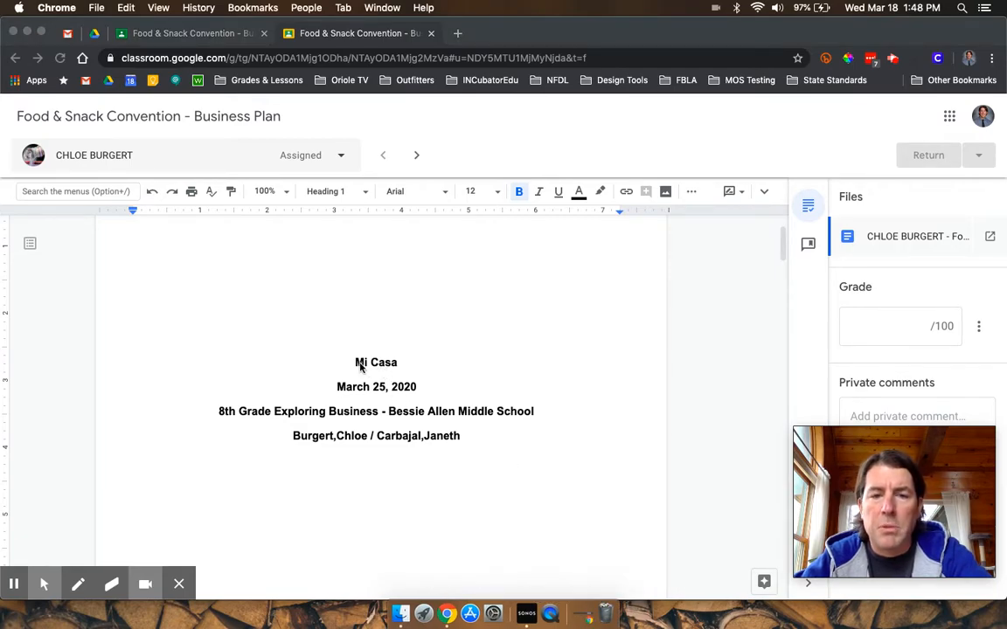
Scroll through the student's Mi Casa business plan copy to review its executive summary.
{"action": "scroll", "scroll_direction": "up", "scroll_amount": 3}
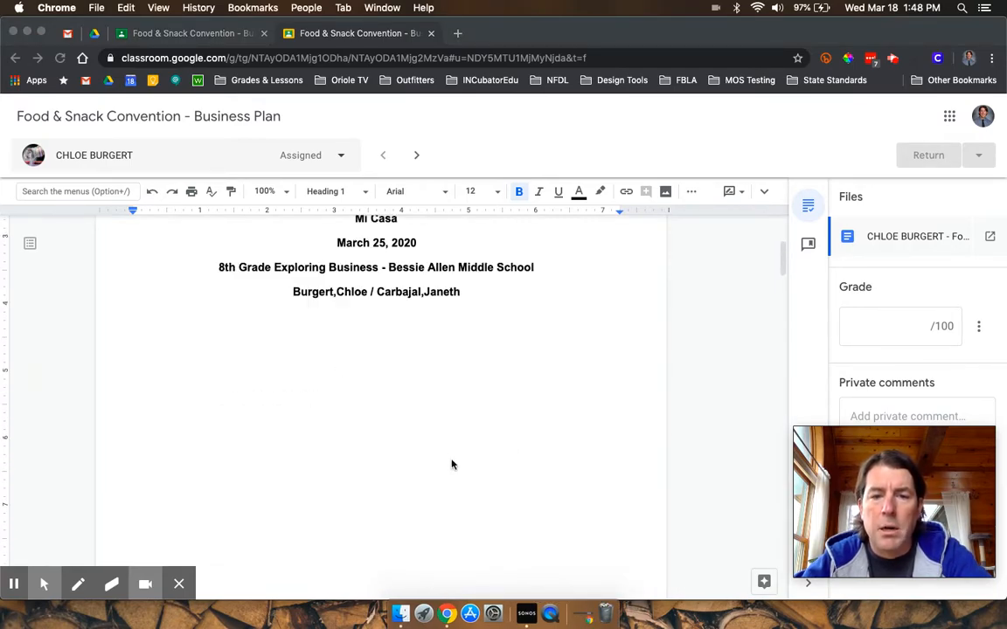
{"action": "scroll", "scroll_direction": "down", "scroll_amount": 3}
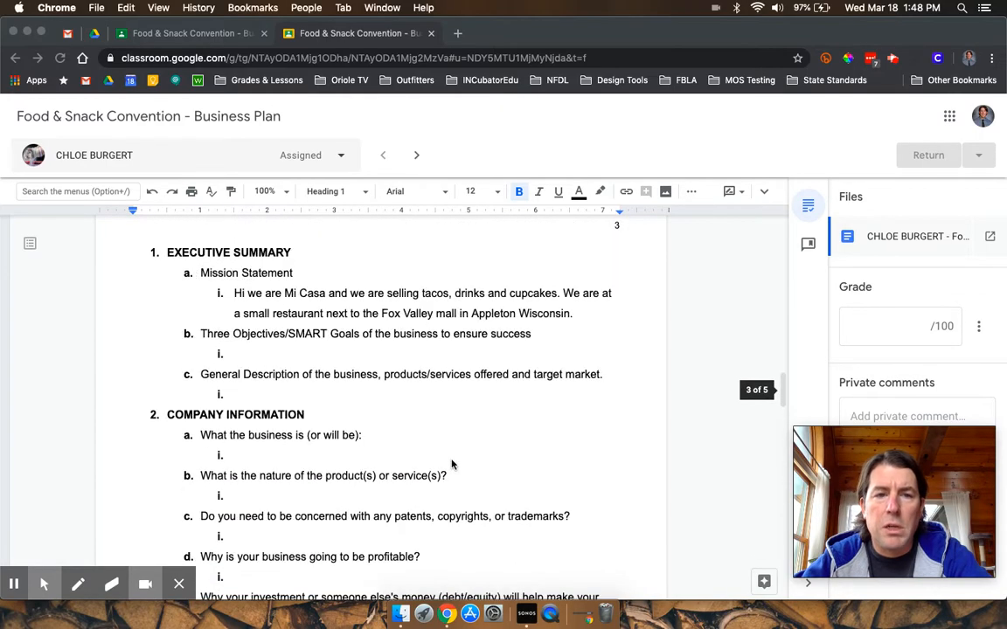
{"action": "scroll", "scroll_direction": "up", "scroll_amount": 3}
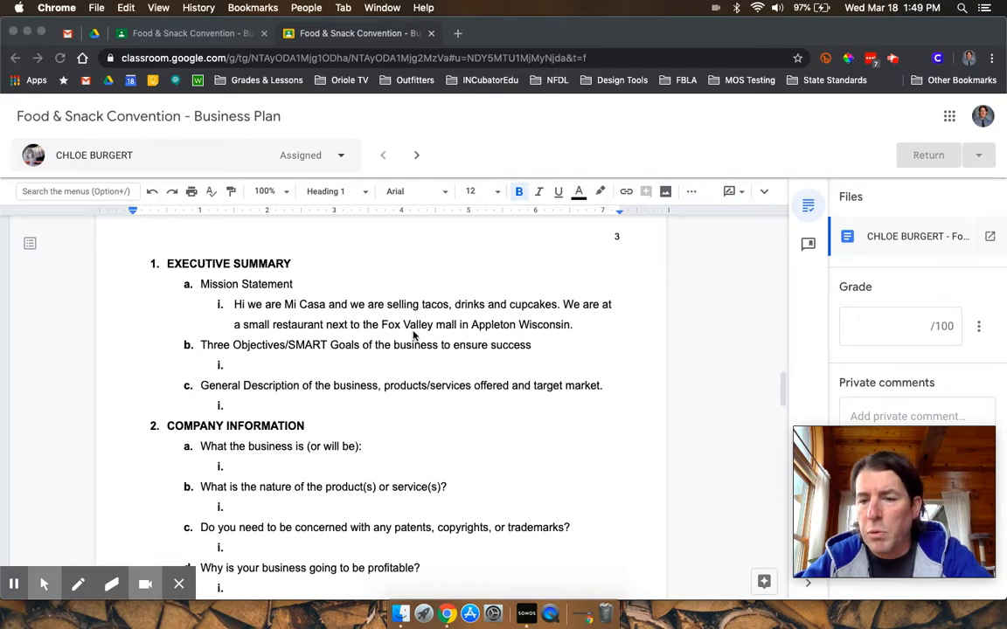
{"action": "scroll", "scroll_direction": "up", "scroll_amount": 3}
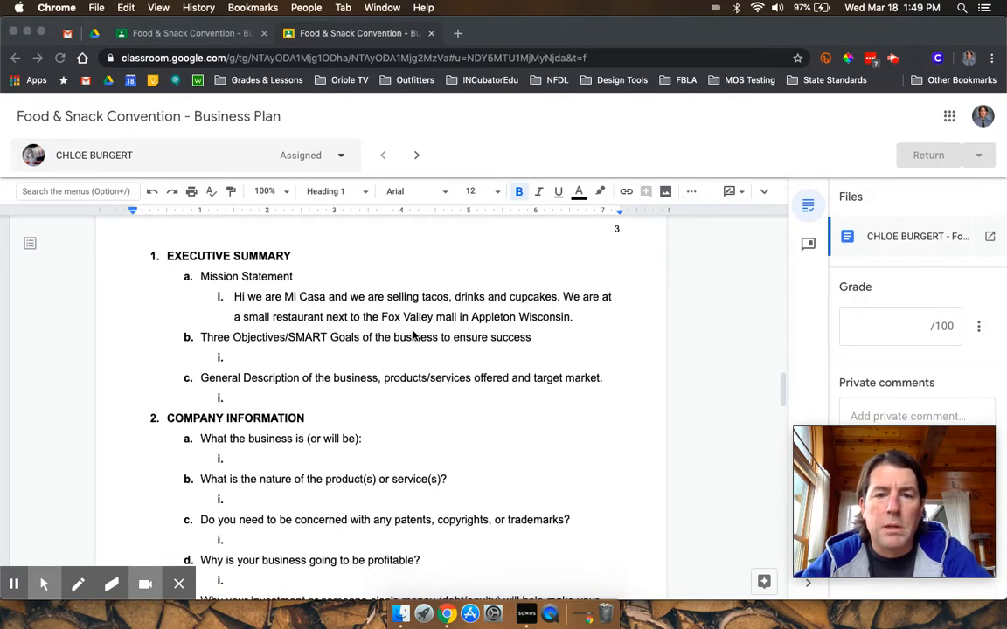
{"action": "scroll", "scroll_direction": "down", "scroll_amount": 3}
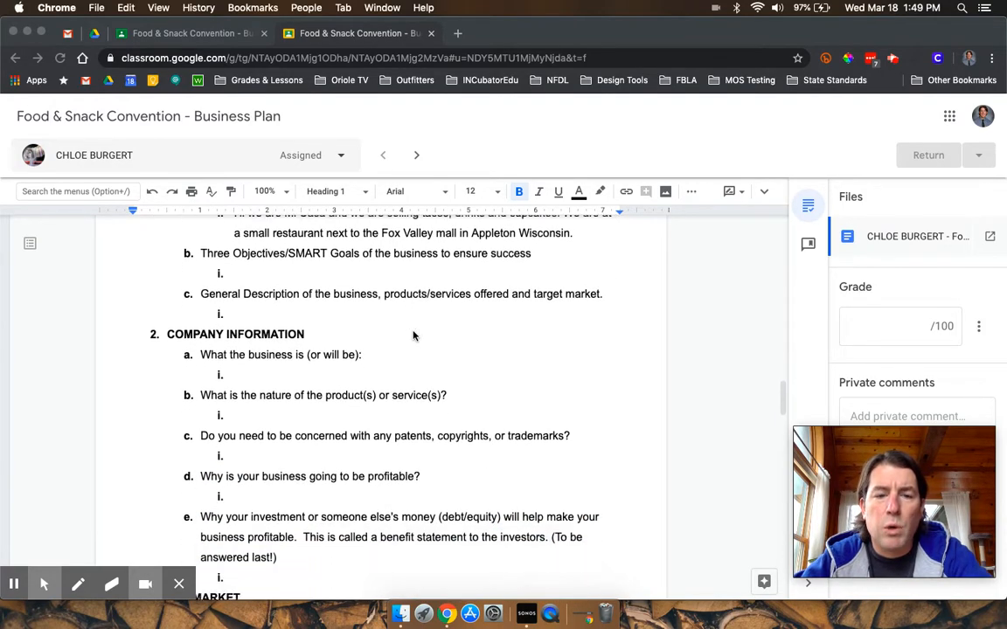
{"action": "scroll", "scroll_direction": "down", "scroll_amount": 3}
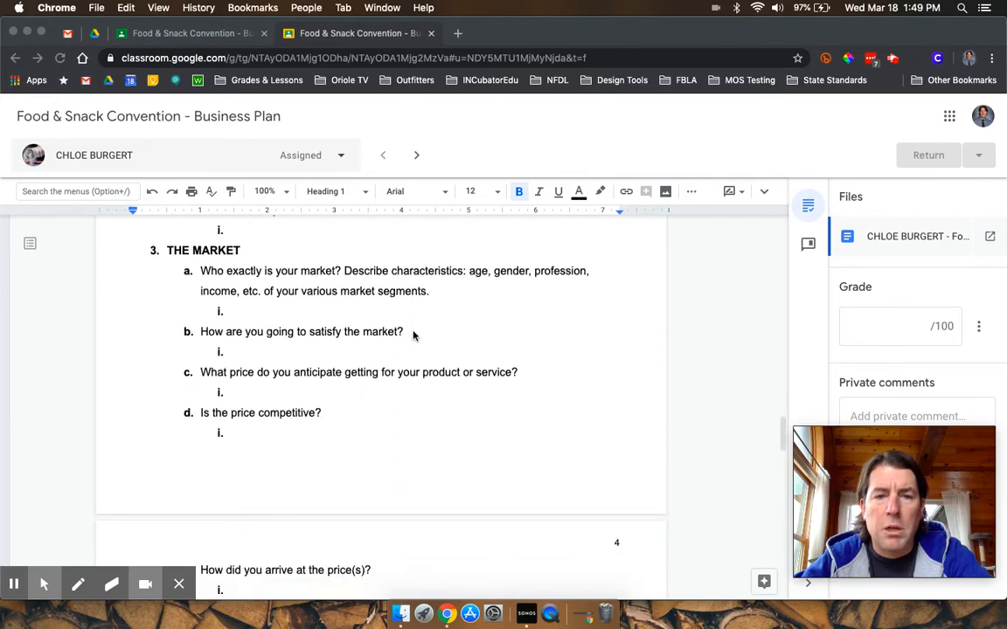
{"action": "mouse_move", "coordinate": [311, 353]}
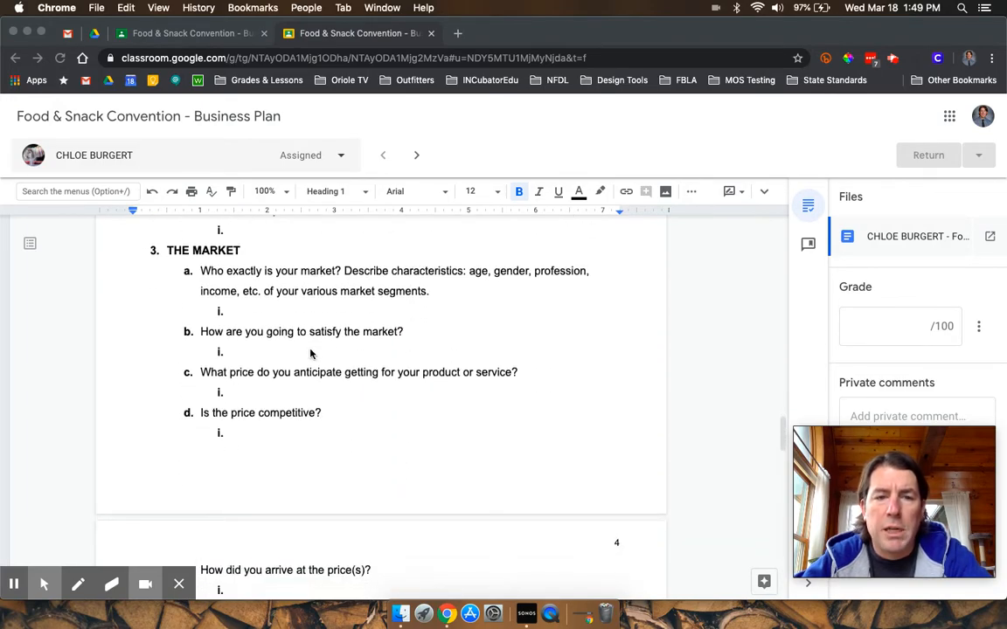
{"action": "scroll", "scroll_direction": "up", "scroll_amount": 3}
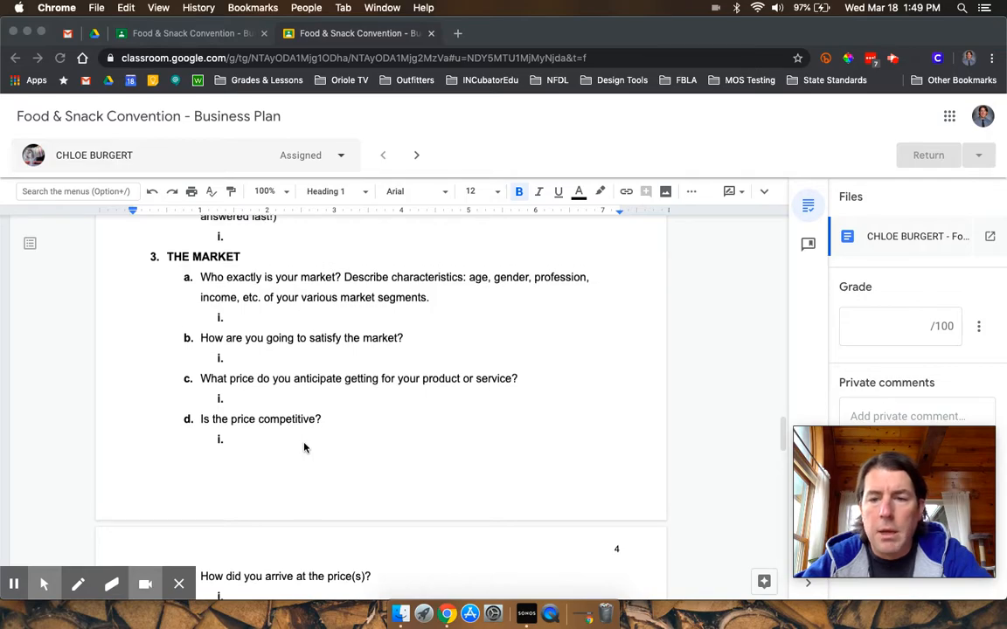
{"action": "scroll", "scroll_direction": "up", "scroll_amount": 3}
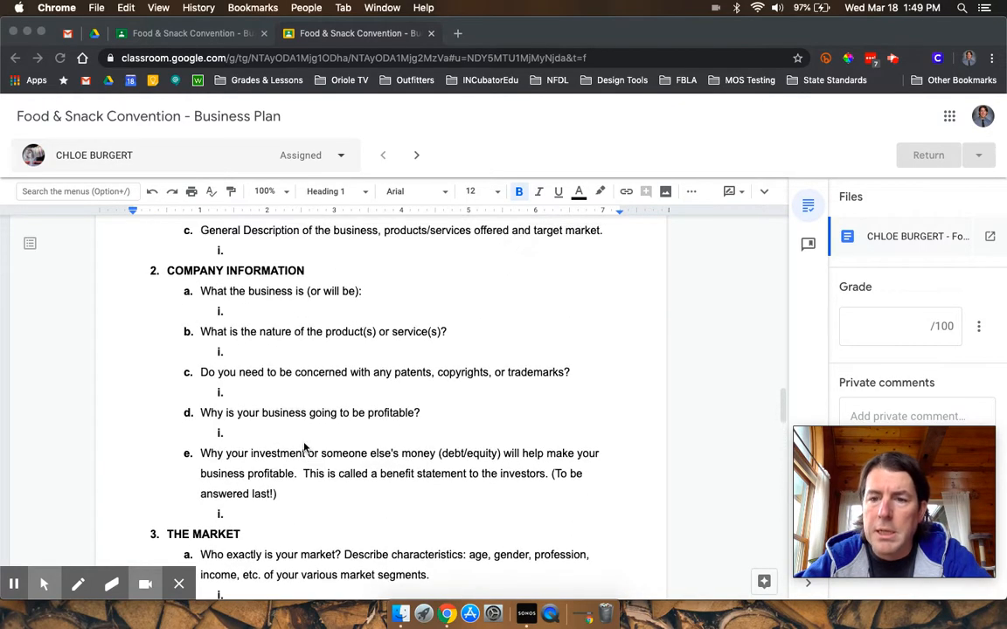
{"action": "scroll", "scroll_direction": "up", "scroll_amount": 3}
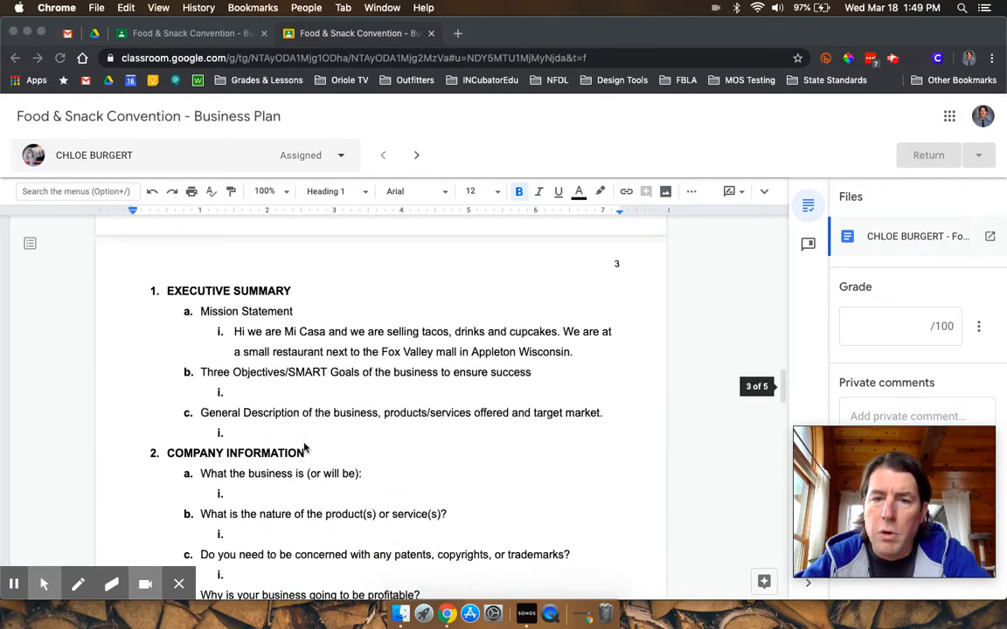
{"action": "scroll", "scroll_direction": "down", "scroll_amount": 3}
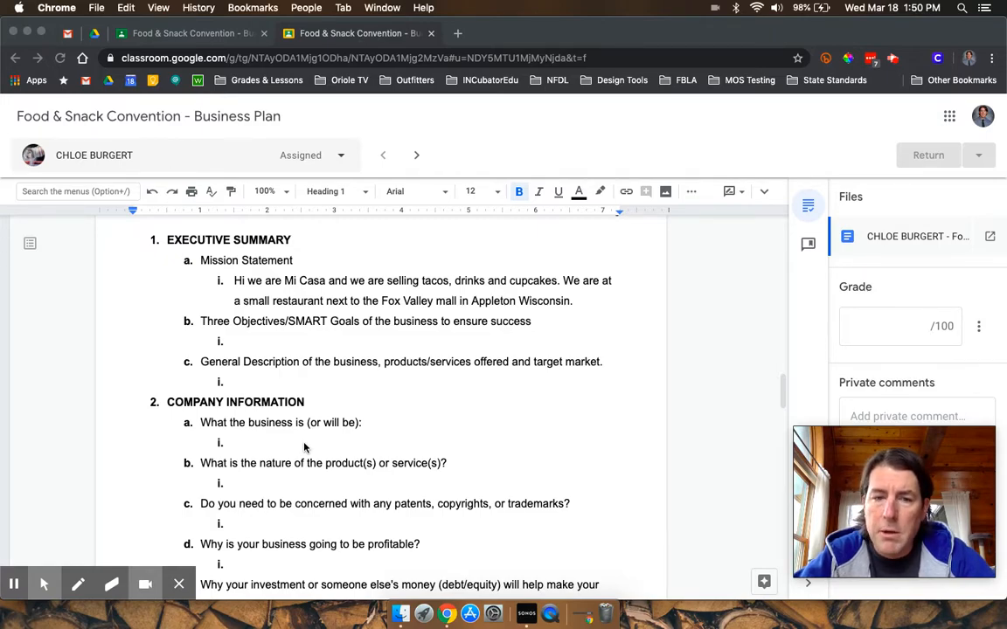
{"action": "scroll", "scroll_direction": "down", "scroll_amount": 3}
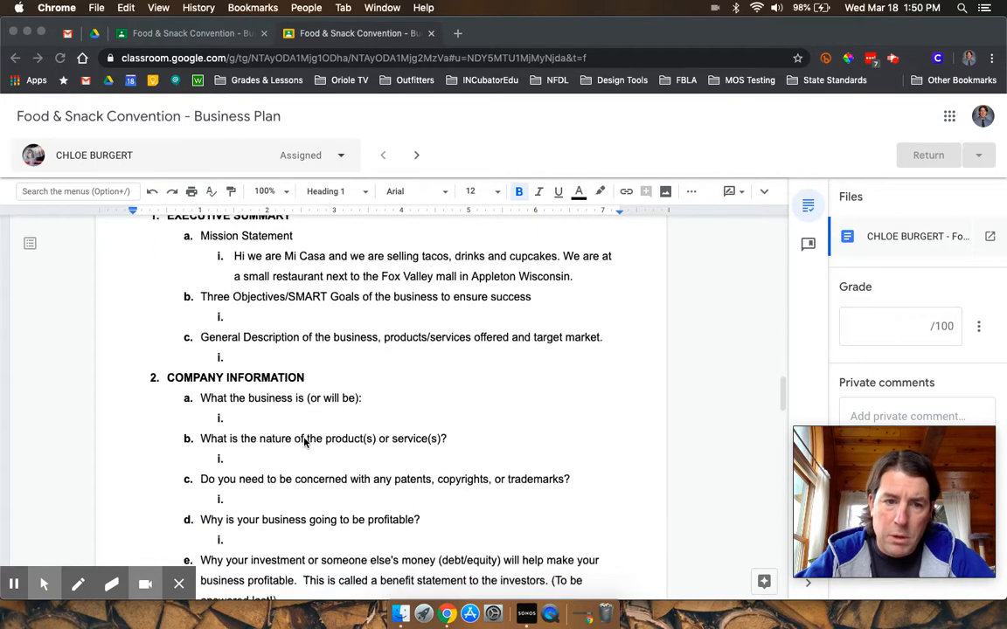
{"action": "scroll", "scroll_direction": "down", "scroll_amount": 3}
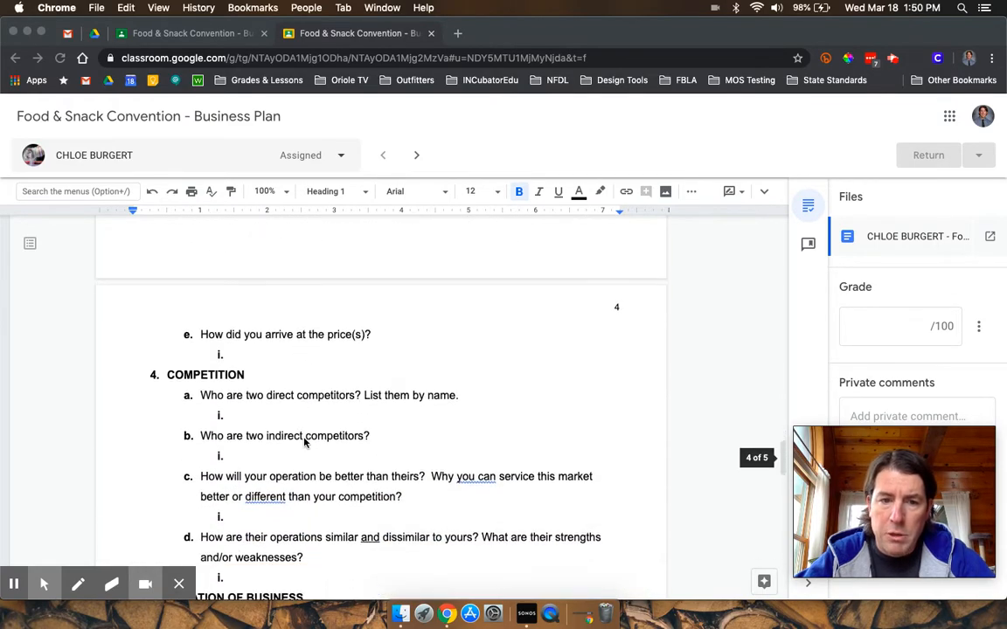
{"action": "scroll", "scroll_direction": "down", "scroll_amount": 3}
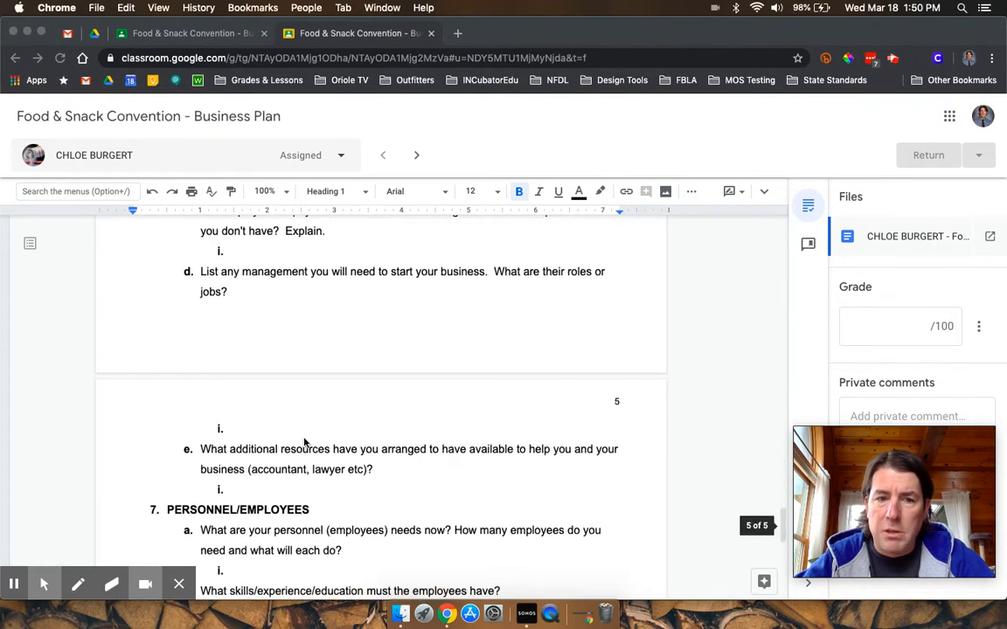
{"action": "scroll", "scroll_direction": "down", "scroll_amount": 3}
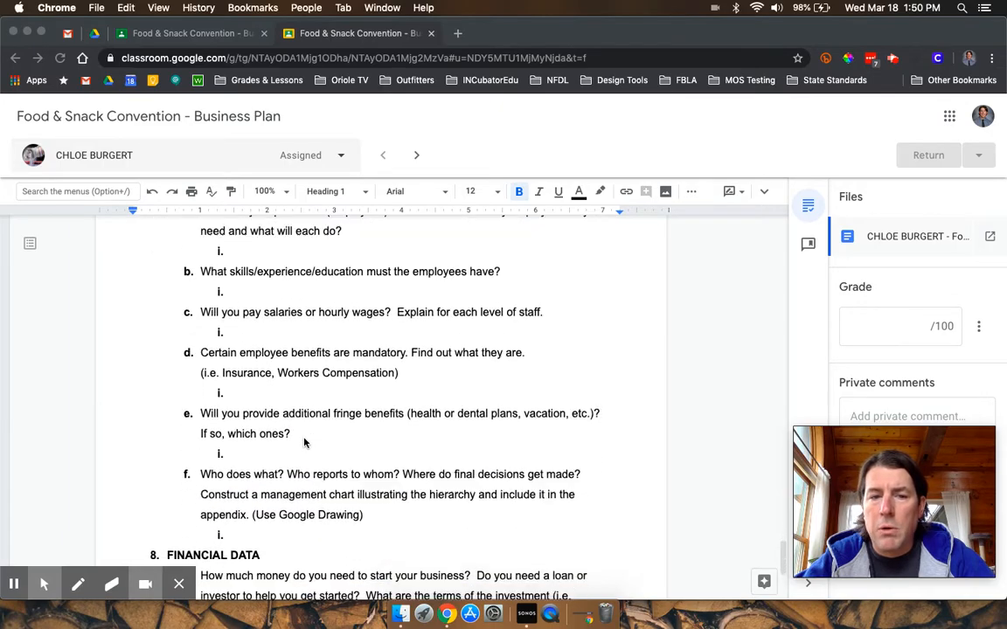
{"action": "scroll", "scroll_direction": "up", "scroll_amount": 3}
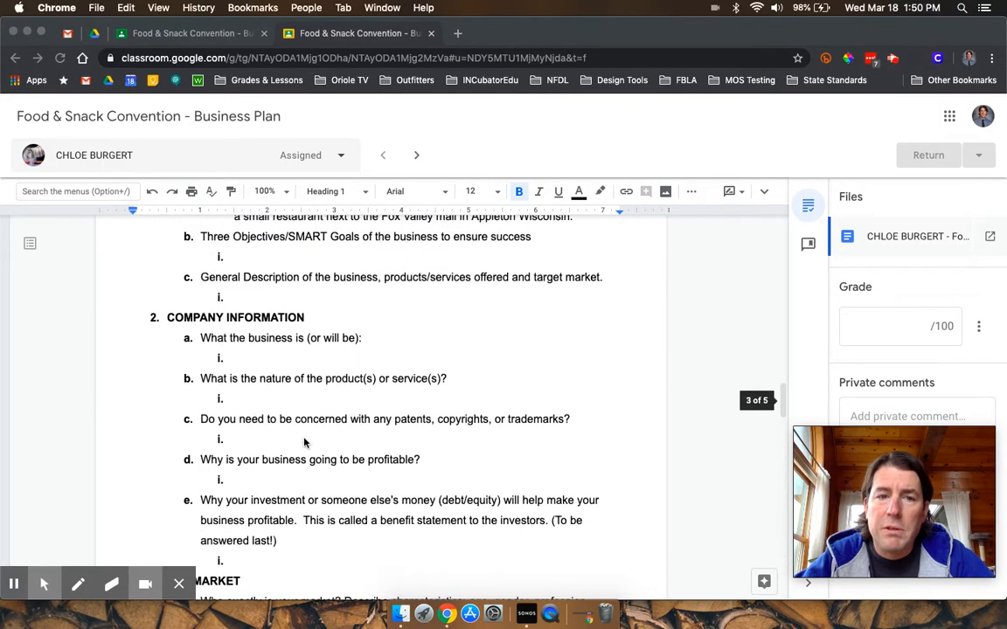
{"action": "scroll", "scroll_direction": "up", "scroll_amount": 3}
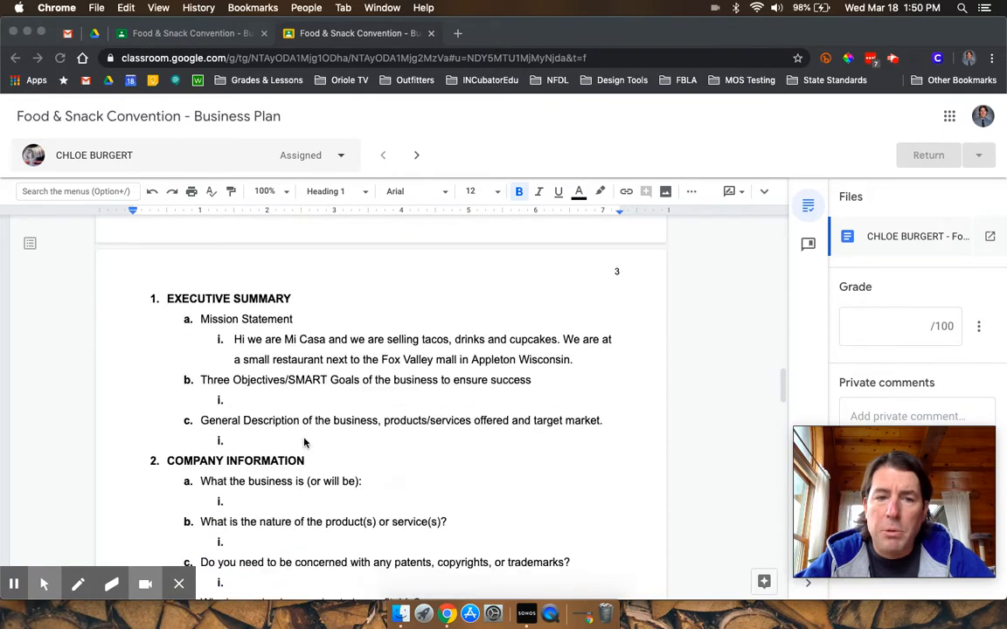
{"action": "scroll", "scroll_direction": "down", "scroll_amount": 3}
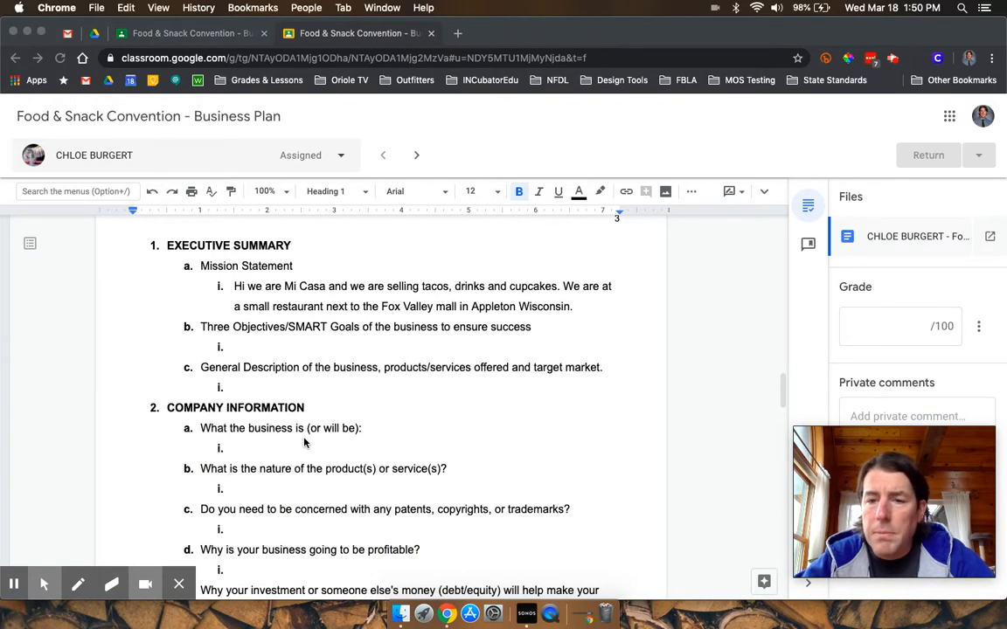